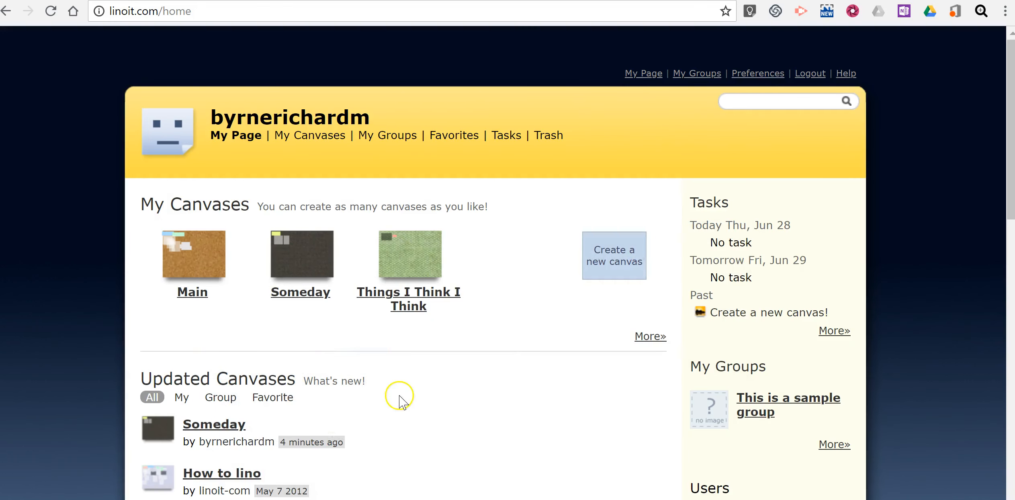
{"action": "mouse_move", "coordinate": [191, 259]}
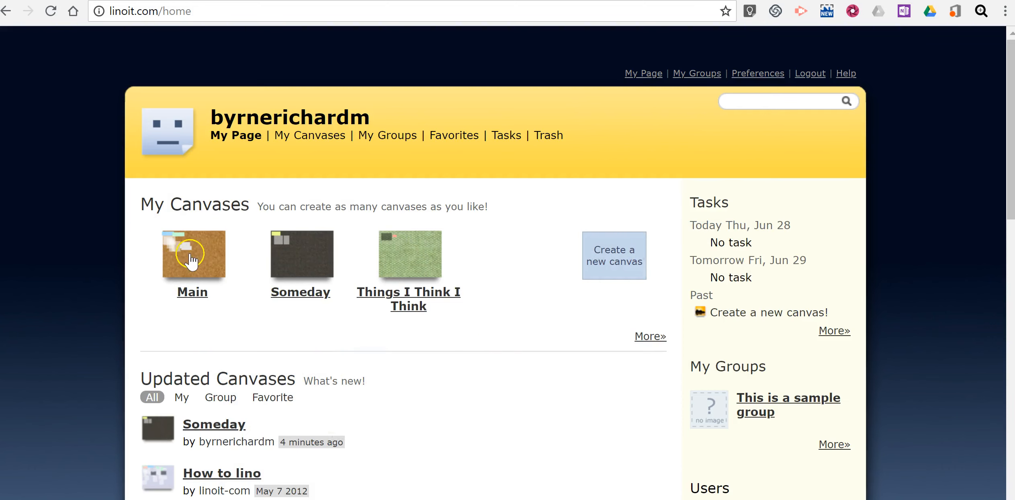
{"action": "mouse_move", "coordinate": [614, 255]}
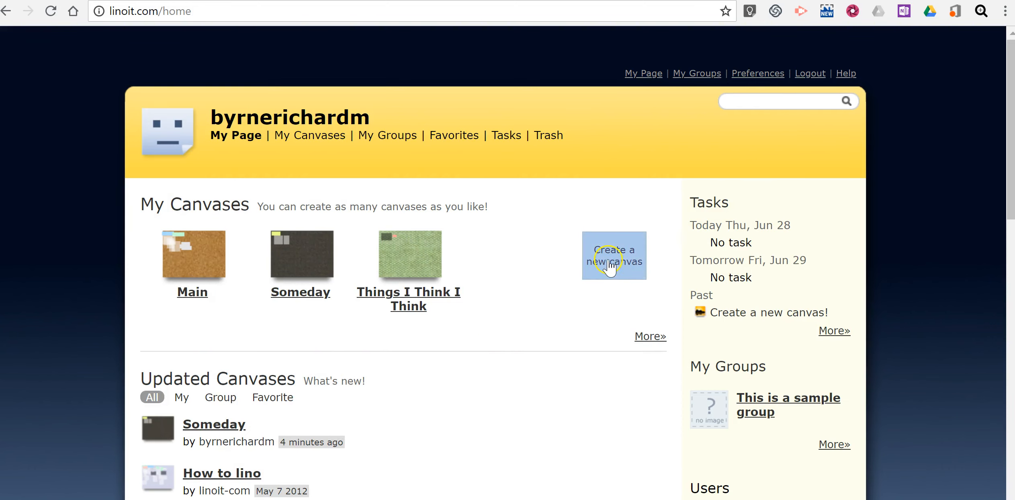
Start a new canvas named 'Sample Canvas 10'.
{"action": "left_click", "coordinate": [614, 255]}
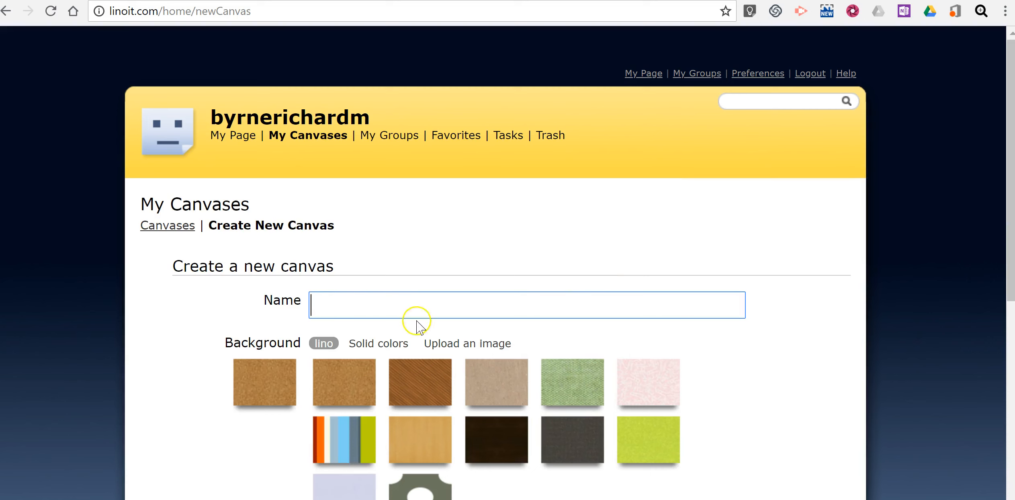
{"action": "type", "text": "Samp"}
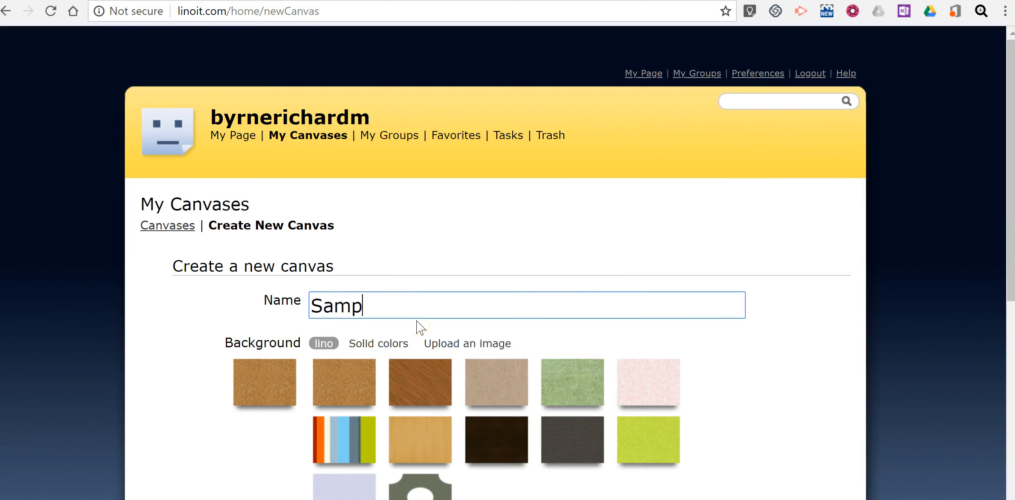
{"action": "type", "text": "le Canvas"}
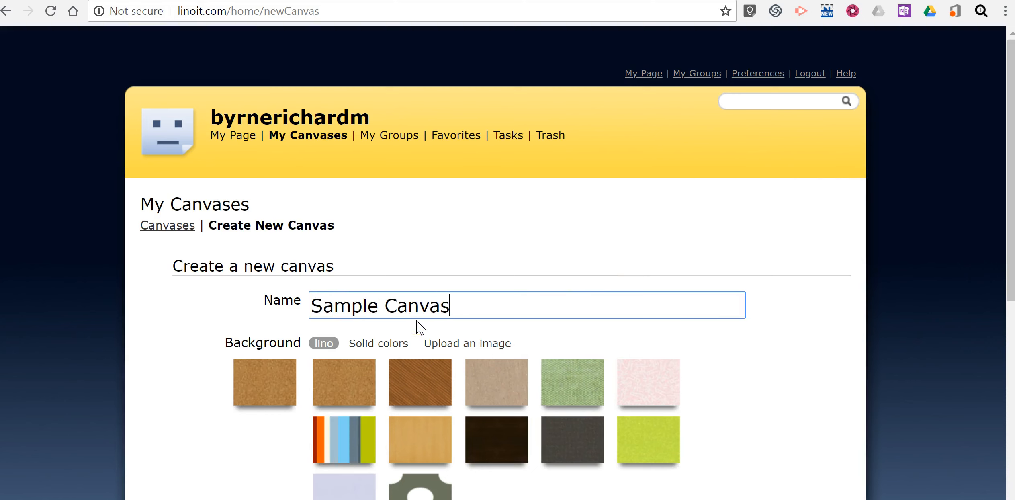
{"action": "type", "text": "10"}
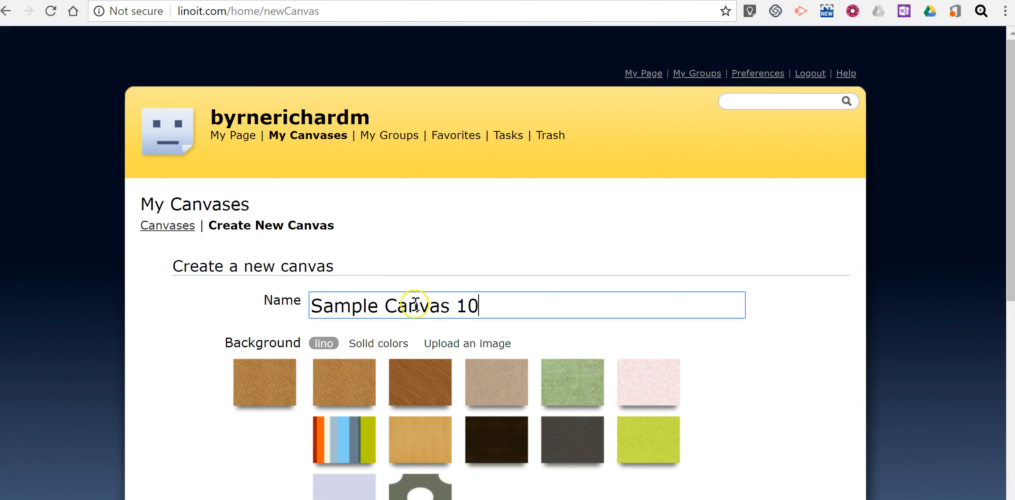
Allow everyone to see and post stickies on the canvas.
{"action": "scroll", "scroll_direction": "down", "scroll_amount": 3}
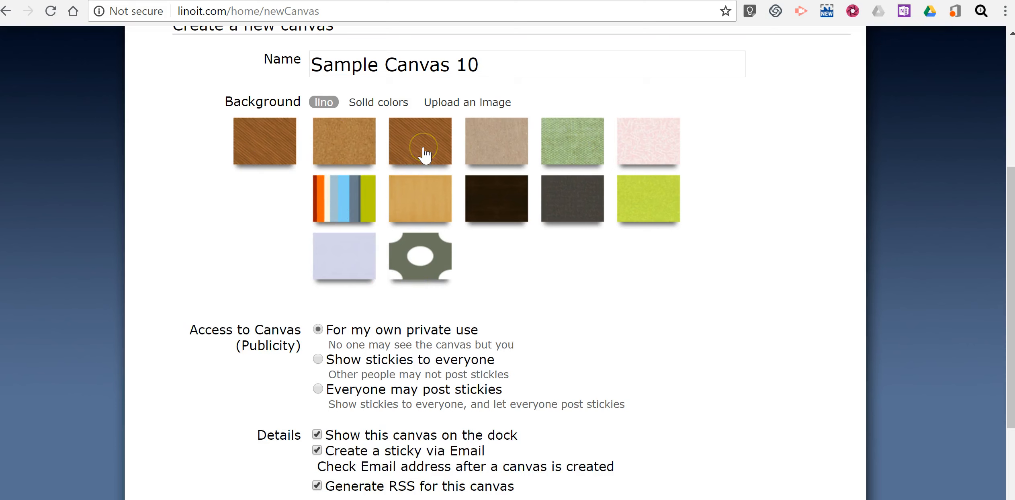
{"action": "scroll", "scroll_direction": "down", "scroll_amount": 3}
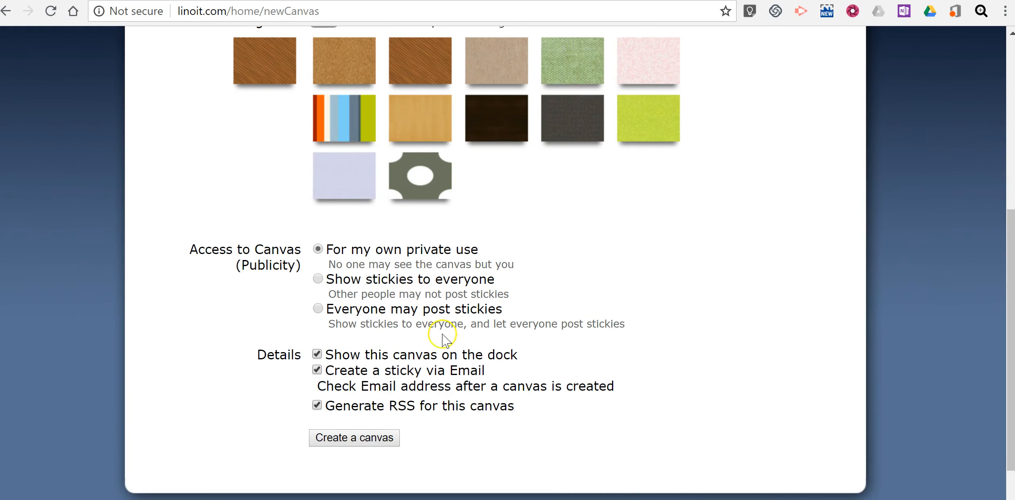
{"action": "mouse_move", "coordinate": [437, 257]}
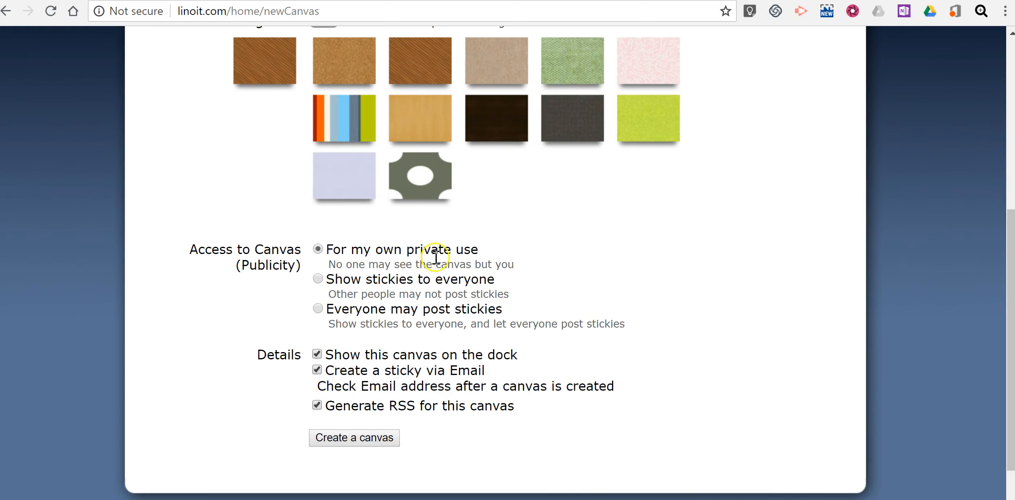
{"action": "mouse_move", "coordinate": [319, 325]}
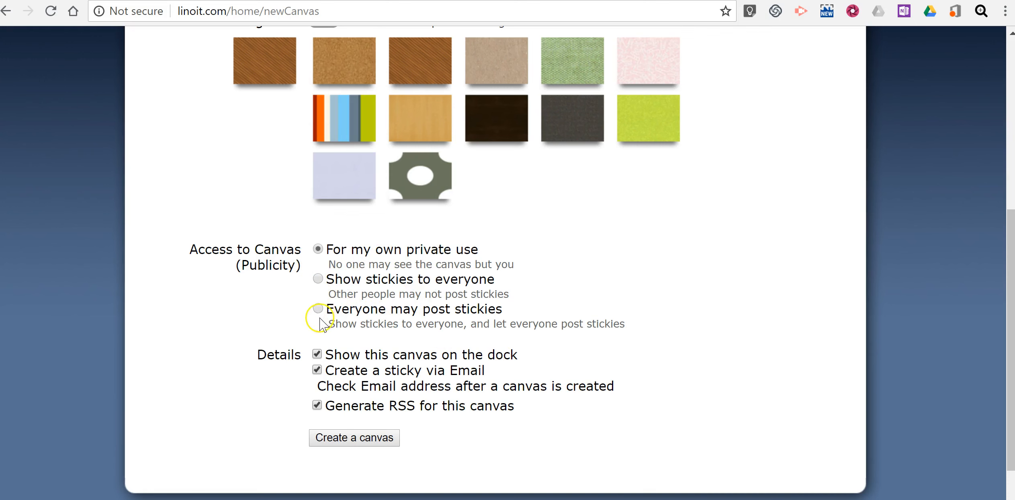
{"action": "left_click", "coordinate": [318, 308]}
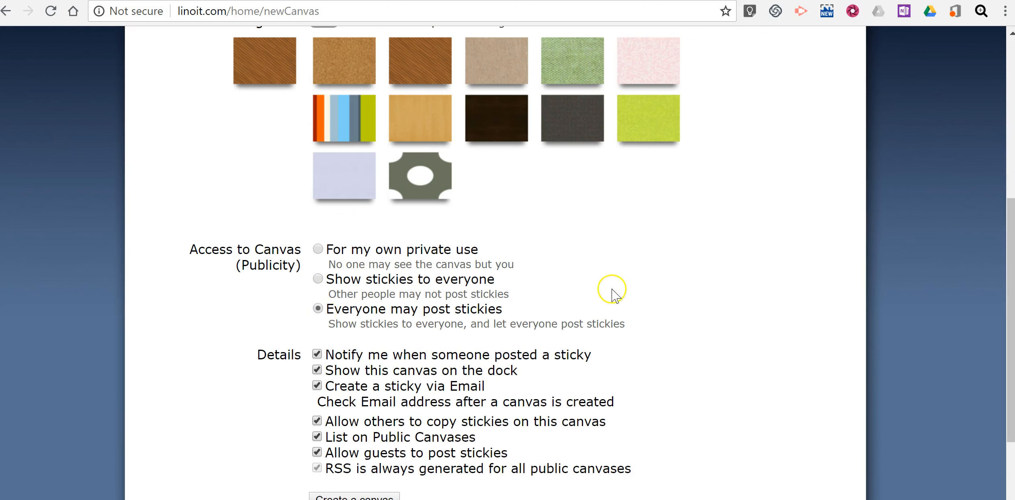
{"action": "scroll", "scroll_direction": "down", "scroll_amount": 3}
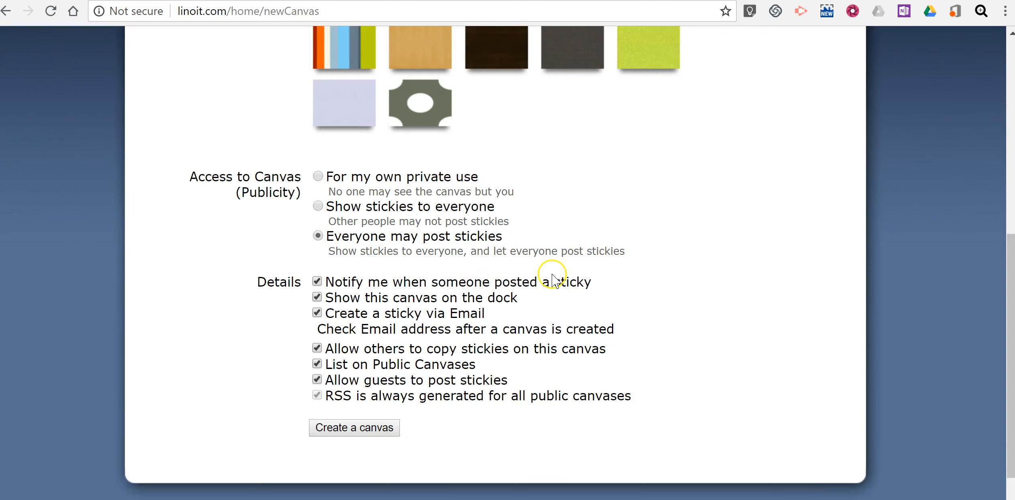
{"action": "scroll", "scroll_direction": "down", "scroll_amount": 3}
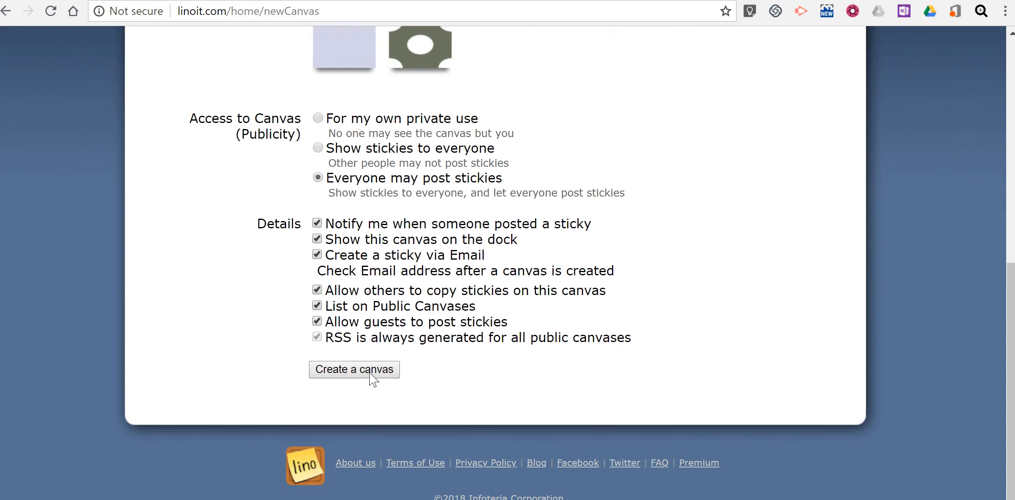
Create the canvas and post a yellow sticky reading 'This is a sample note'.
{"action": "left_click", "coordinate": [354, 369]}
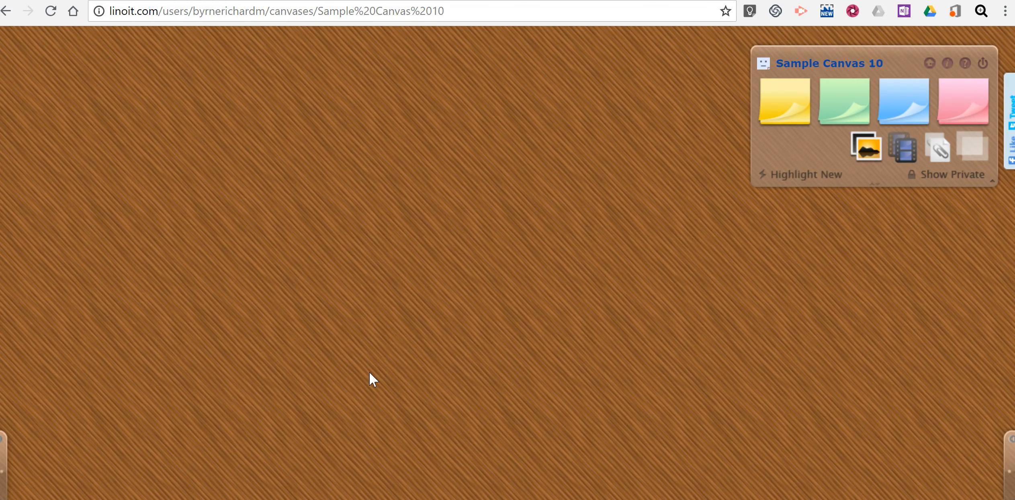
{"action": "left_click", "coordinate": [784, 101]}
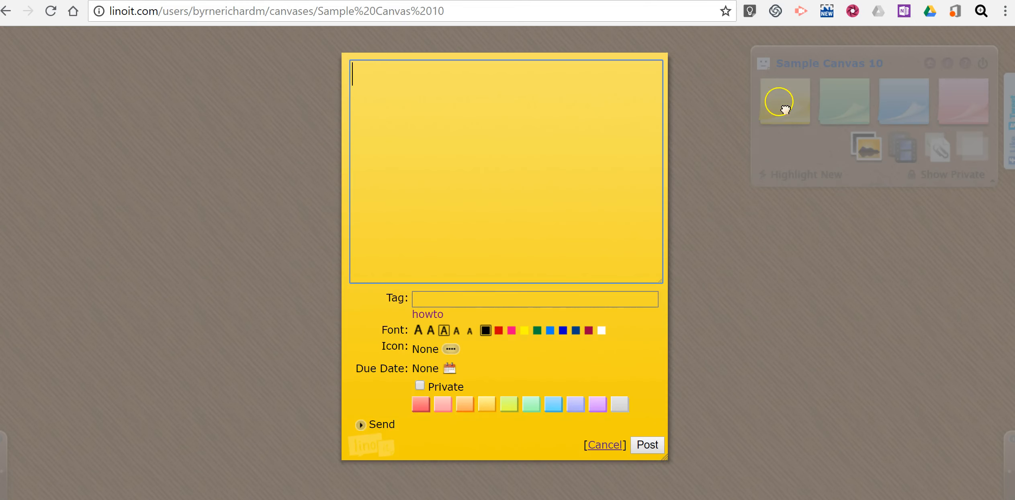
{"action": "type", "text": "This"}
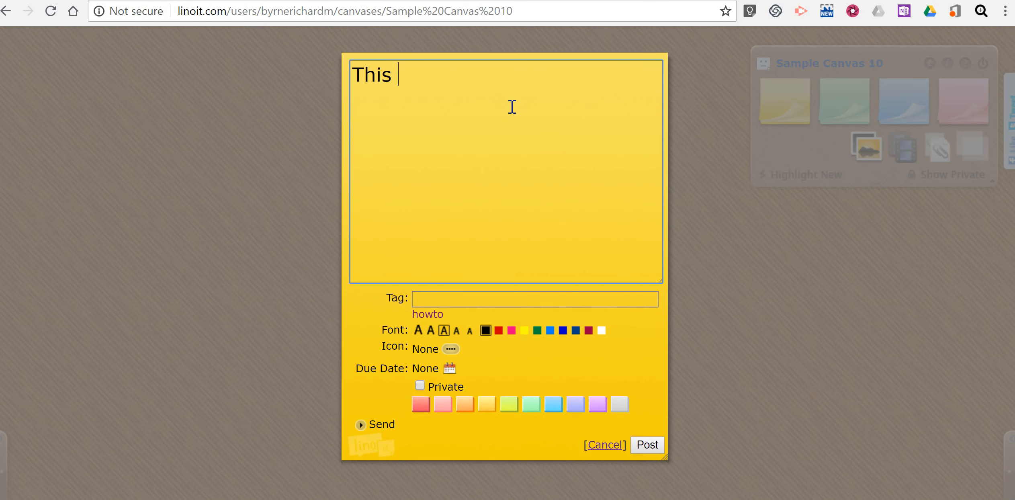
{"action": "type", "text": "is a s"}
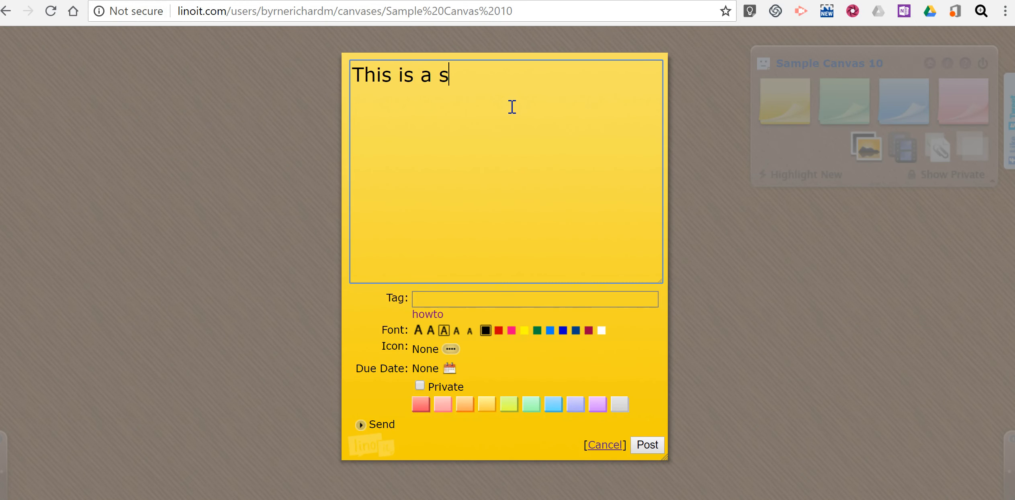
{"action": "type", "text": "ample no"}
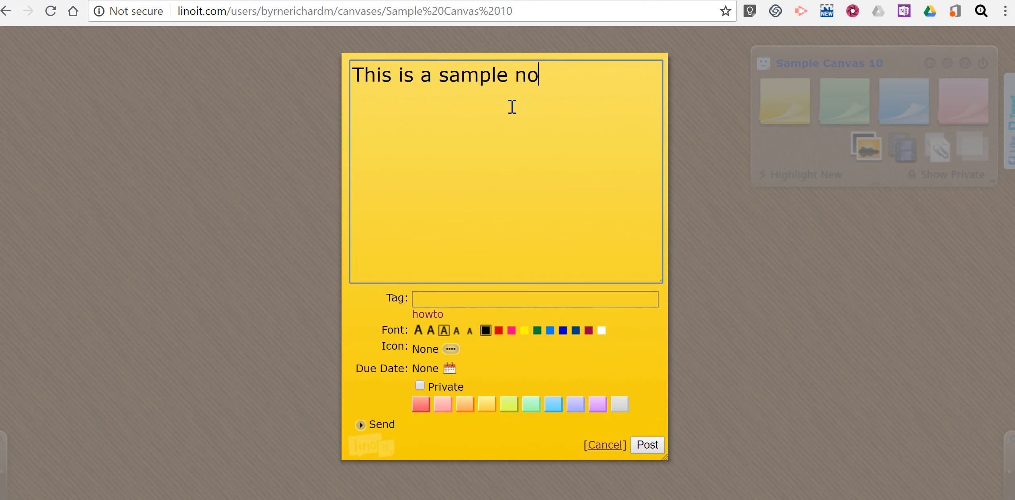
{"action": "type", "text": "te"}
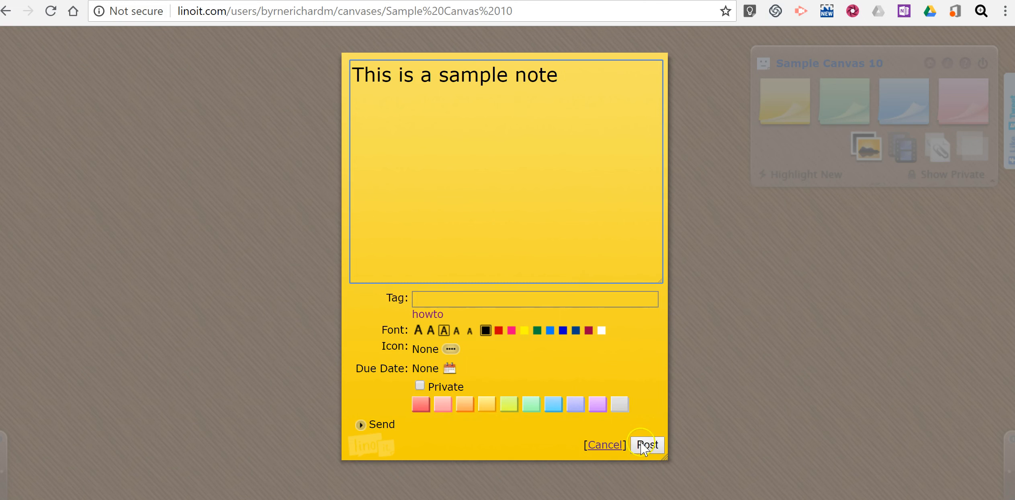
{"action": "left_click", "coordinate": [648, 446]}
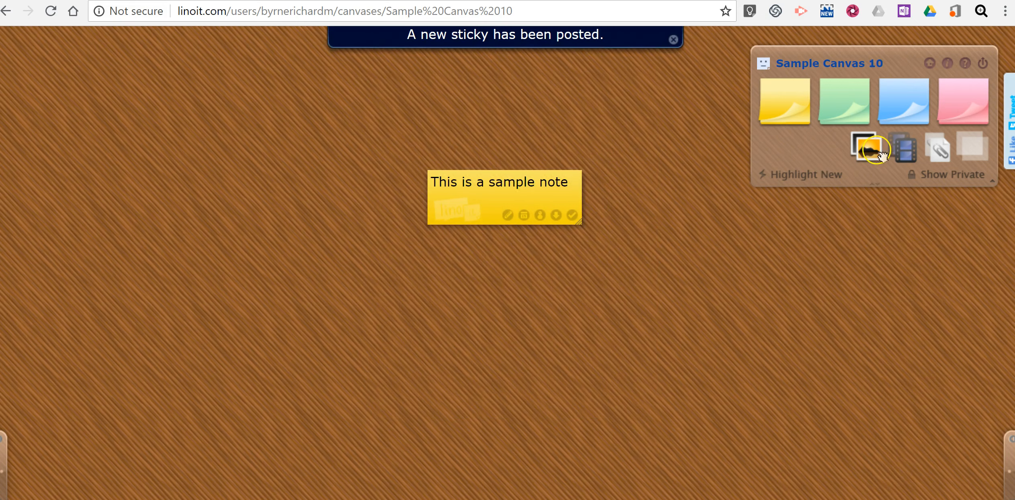
Post an uploaded photo of a tree before mountains onto the canvas.
{"action": "left_click", "coordinate": [868, 148]}
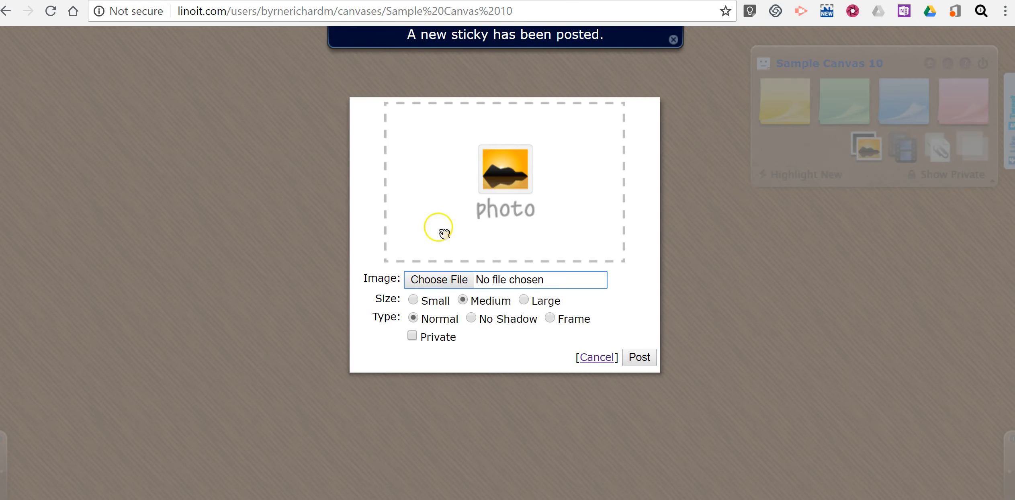
{"action": "left_click", "coordinate": [439, 280]}
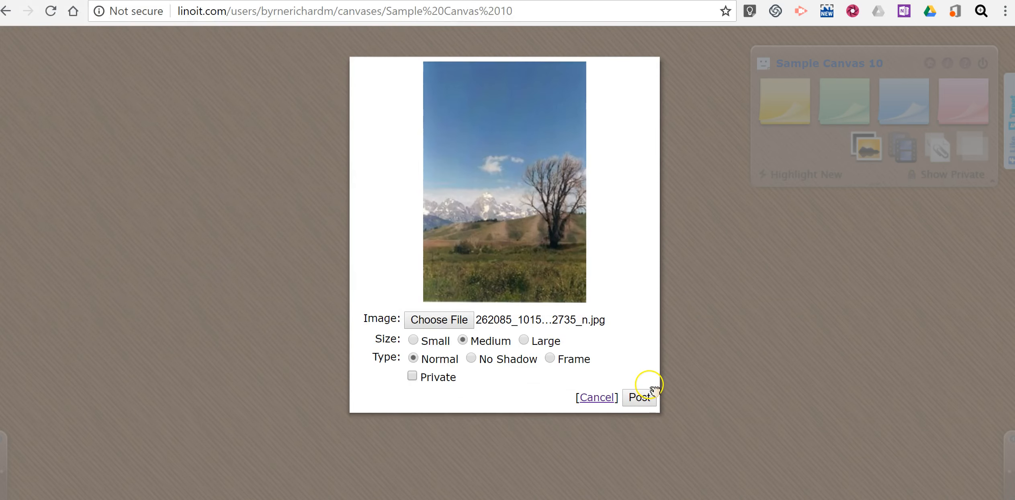
{"action": "left_click", "coordinate": [640, 398]}
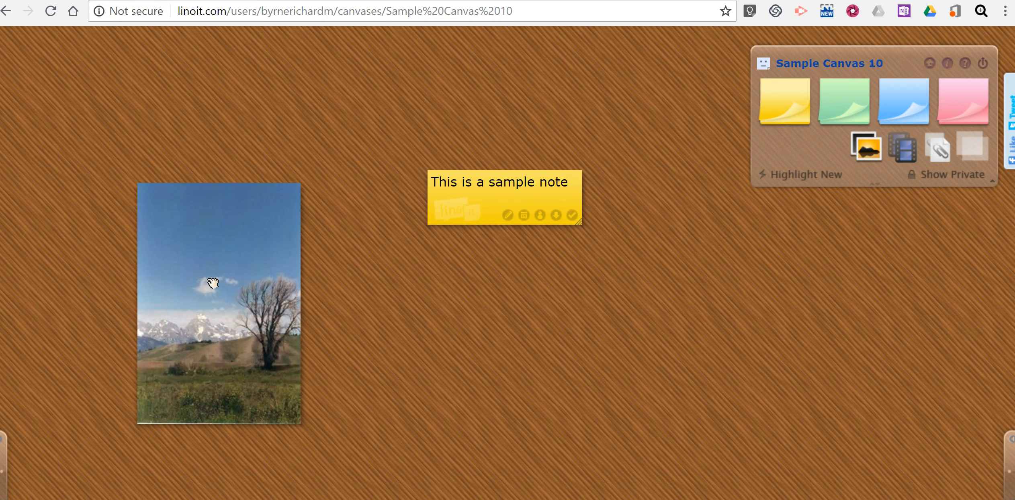
{"action": "mouse_move", "coordinate": [948, 63]}
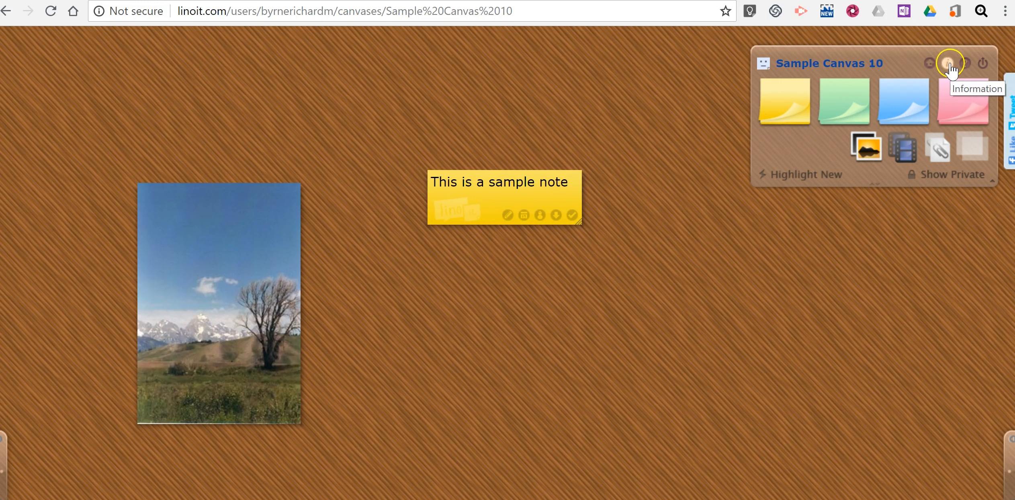
{"action": "mouse_move", "coordinate": [865, 73]}
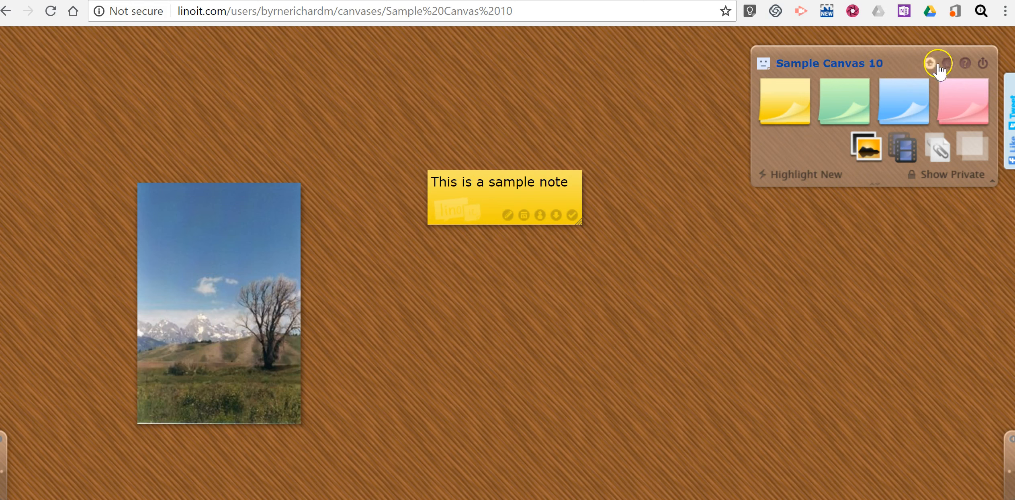
{"action": "left_click", "coordinate": [930, 63]}
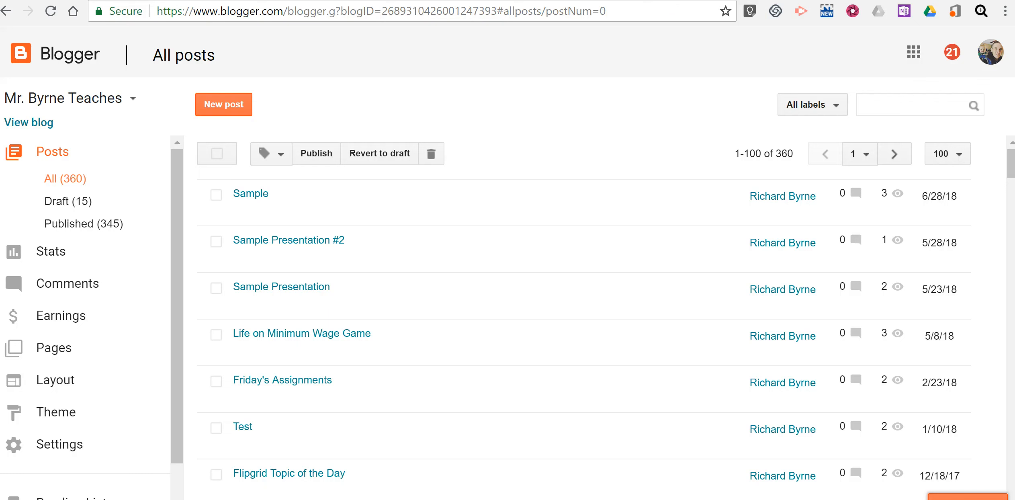
{"action": "mouse_move", "coordinate": [575, 197]}
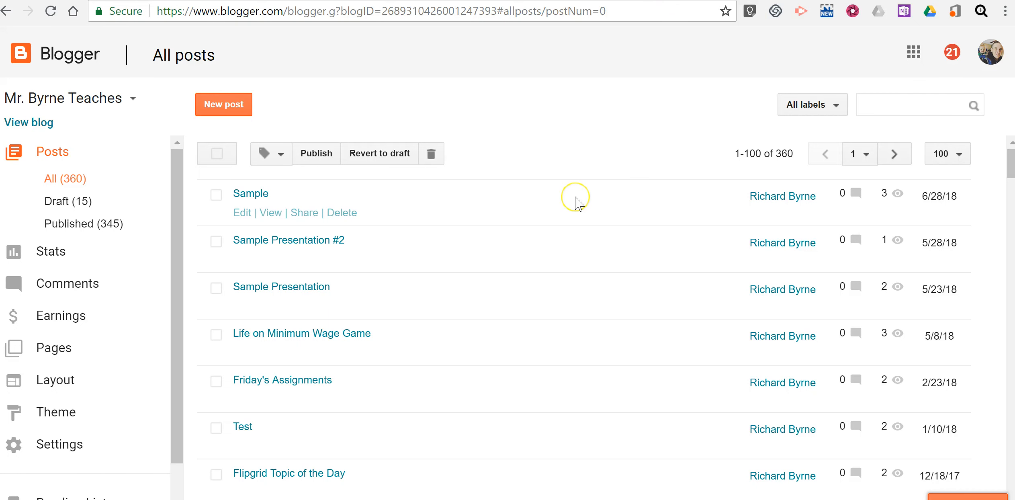
{"action": "mouse_move", "coordinate": [208, 89]}
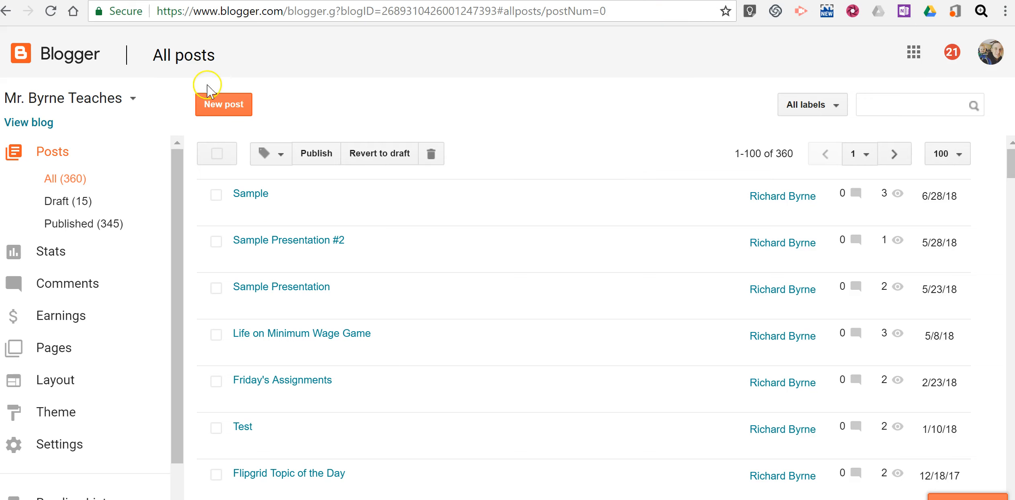
Start a new blog post on Mr. Byrne Teaches.
{"action": "left_click", "coordinate": [224, 105]}
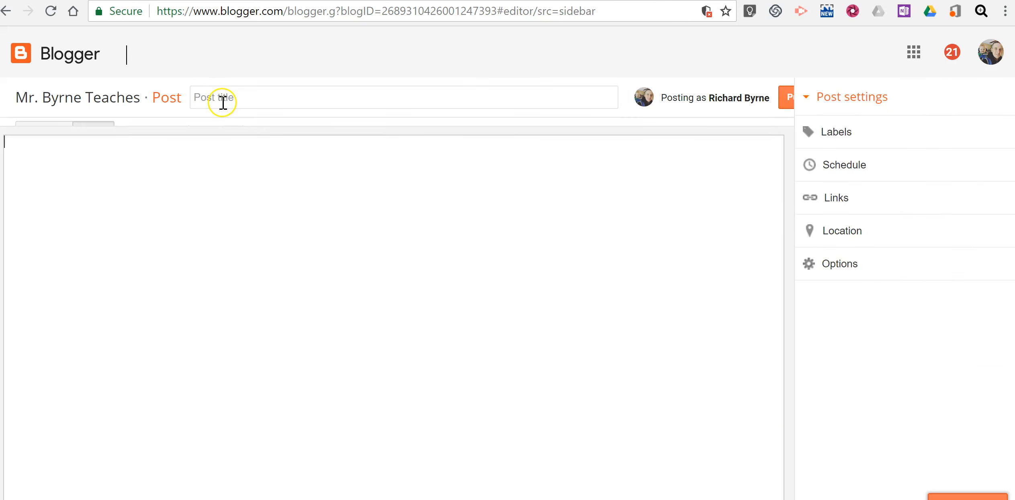
Title the post 'Sample Lino Canvas', publish it and view it live.
{"action": "left_click", "coordinate": [401, 97]}
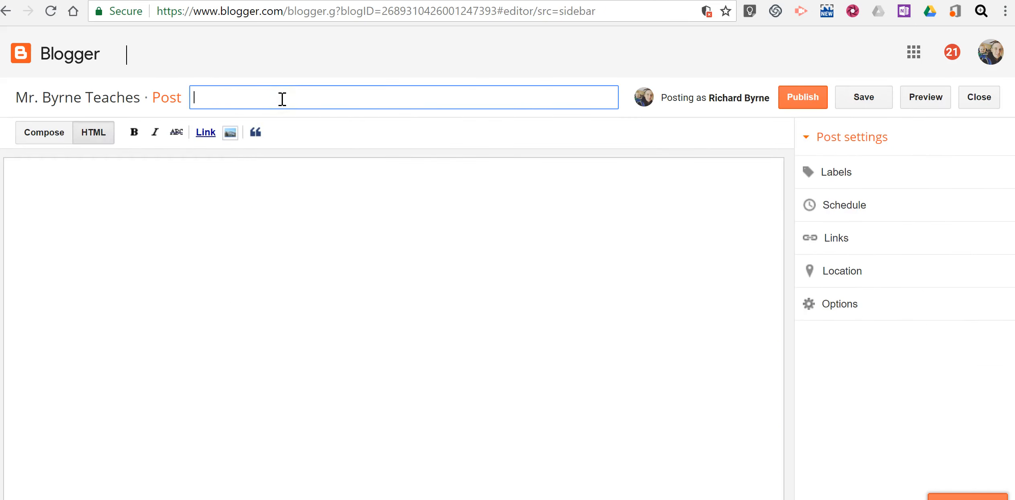
{"action": "type", "text": "Sample Ca"}
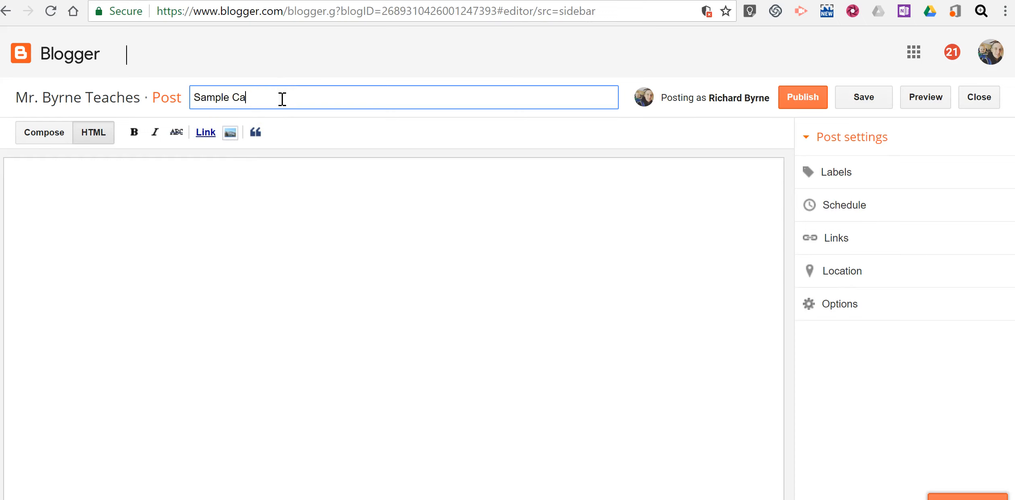
{"action": "type", "text": "Lino"}
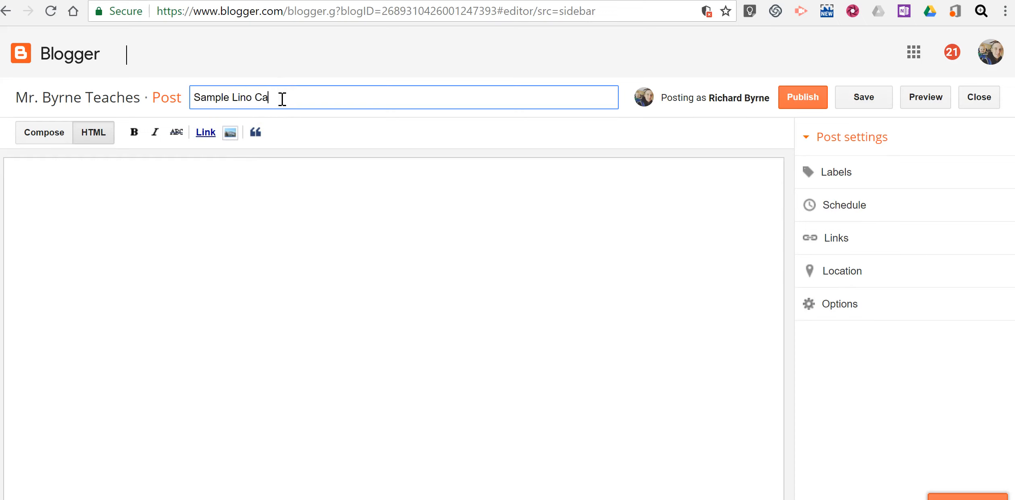
{"action": "type", "text": "nvas"}
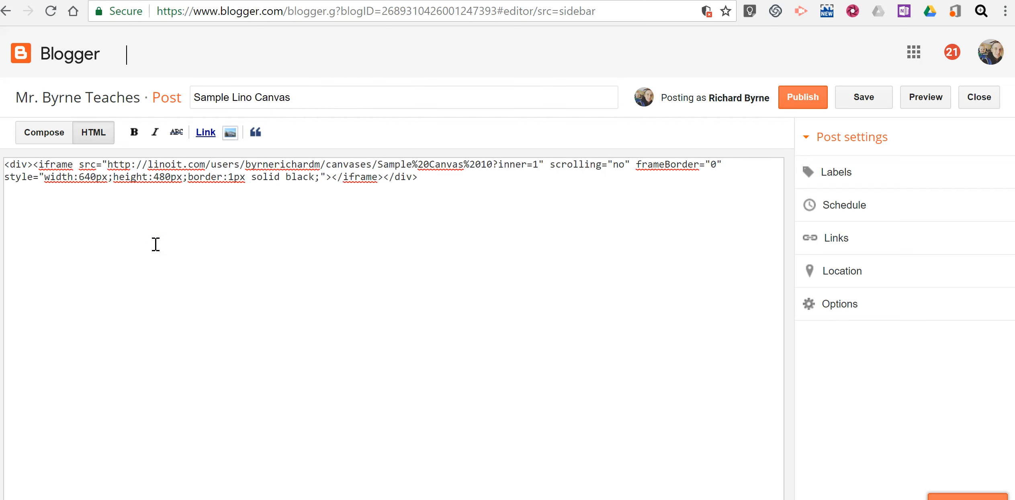
{"action": "left_click", "coordinate": [802, 97]}
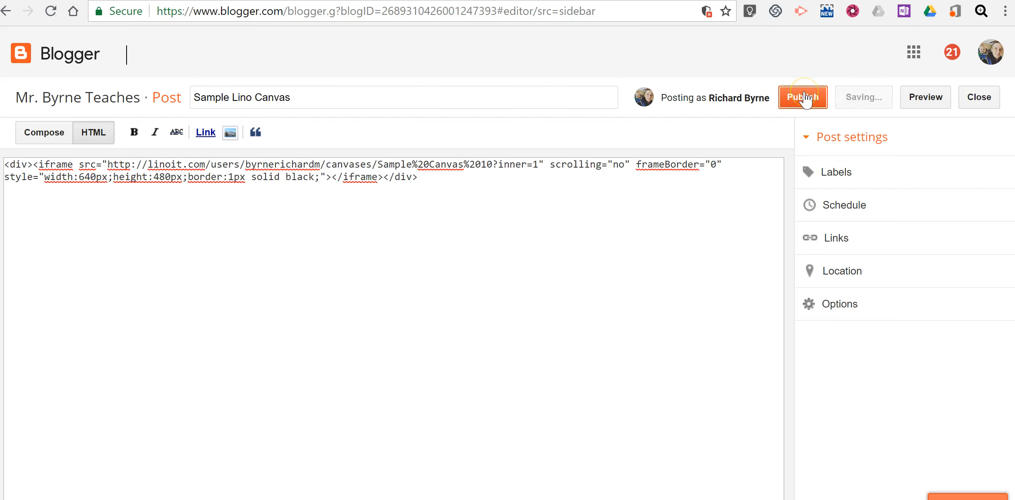
{"action": "left_click", "coordinate": [803, 98]}
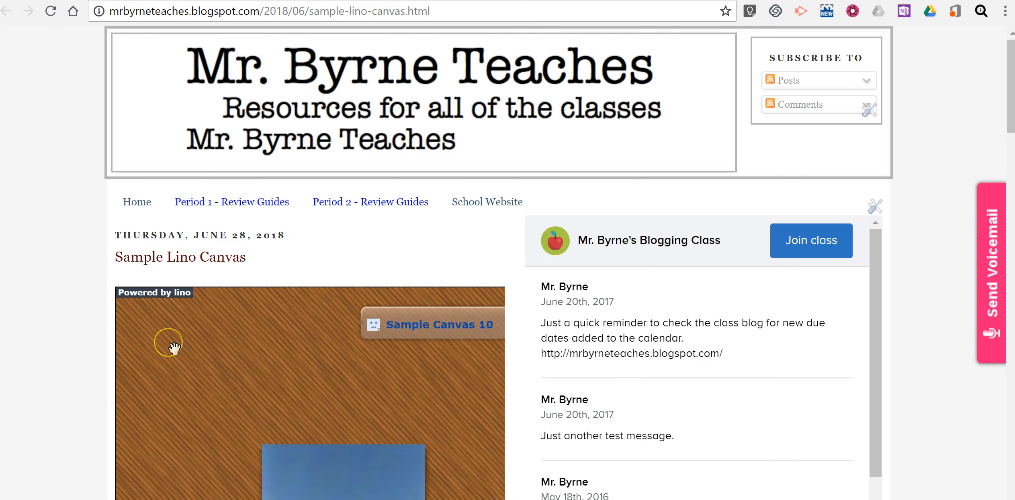
Test the embedded canvas on the live post by starting a yellow sticky note.
{"action": "scroll", "scroll_direction": "down", "scroll_amount": 3}
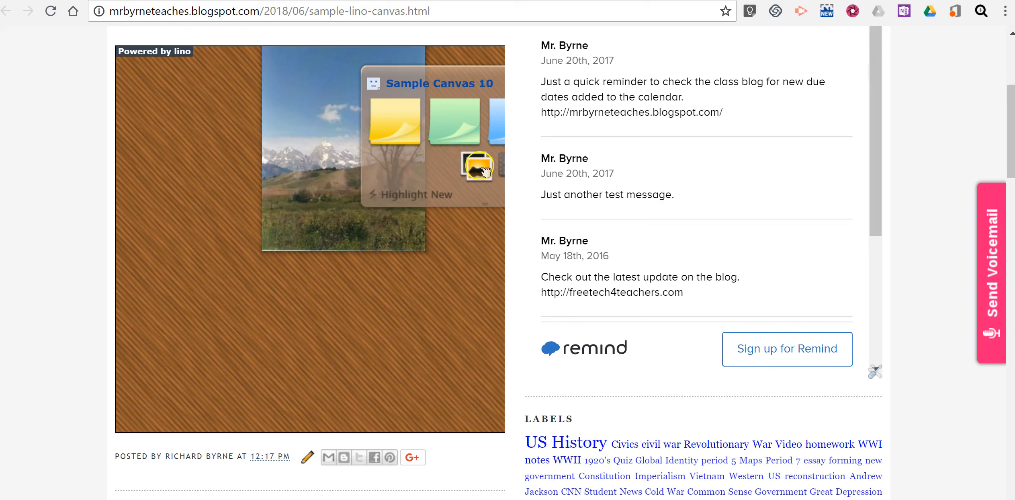
{"action": "mouse_move", "coordinate": [450, 72]}
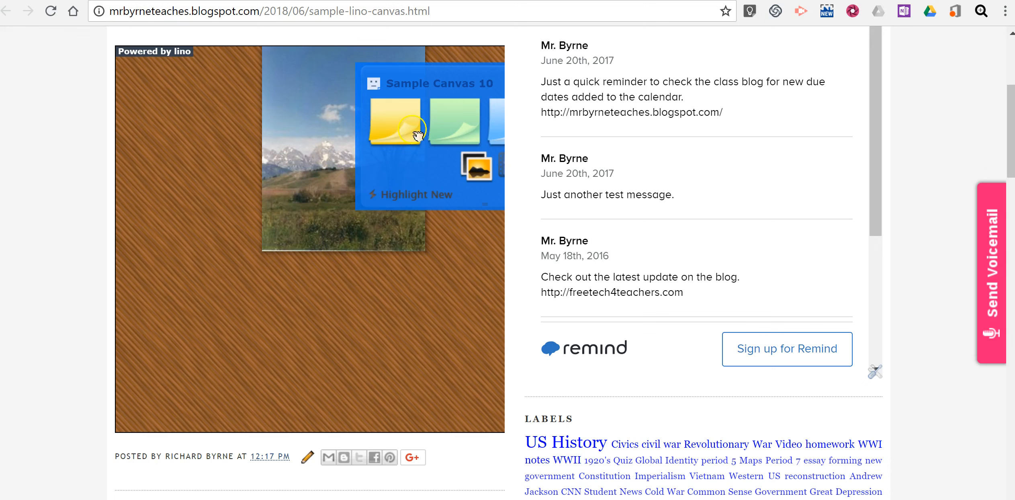
{"action": "mouse_move", "coordinate": [420, 113]}
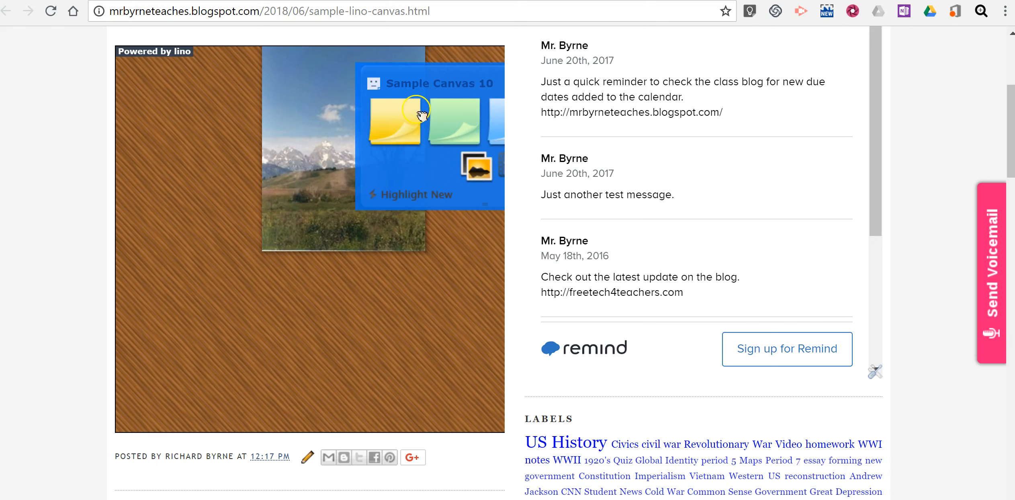
{"action": "left_click", "coordinate": [395, 120]}
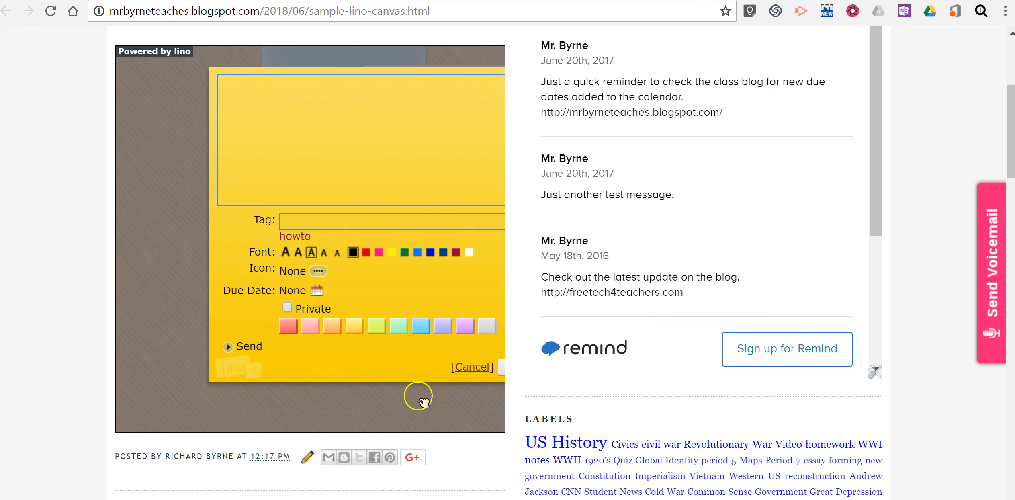
{"action": "mouse_move", "coordinate": [374, 177]}
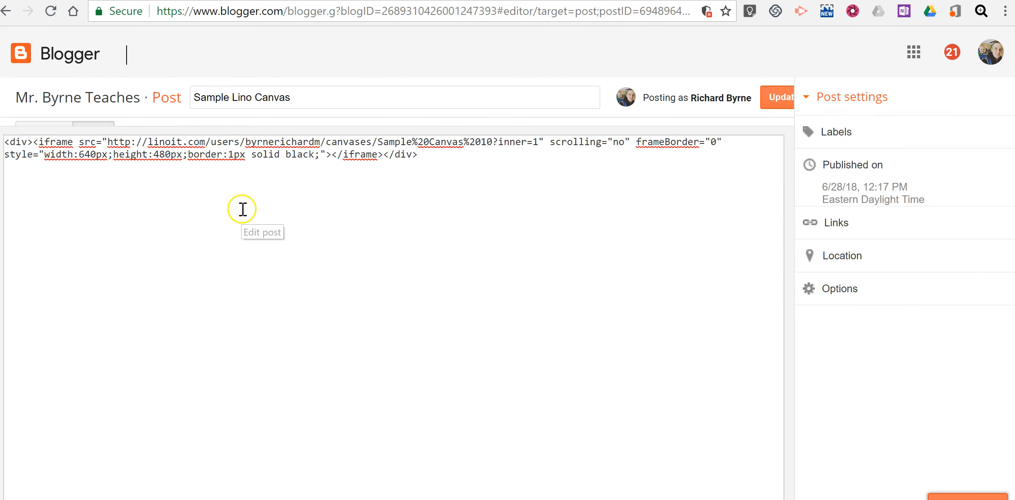
Change the embedded canvas width from 640px to 560px and save the update.
{"action": "left_click", "coordinate": [242, 209]}
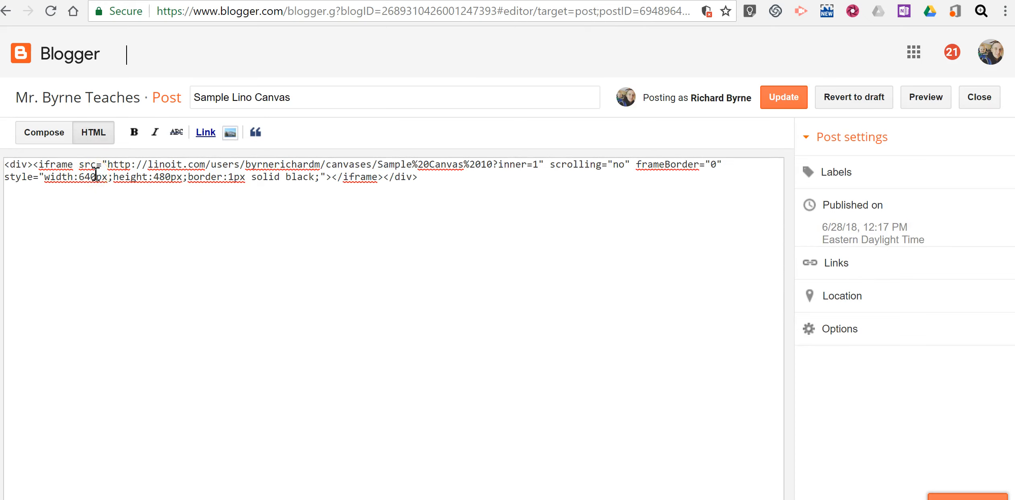
{"action": "type", "text": "560"}
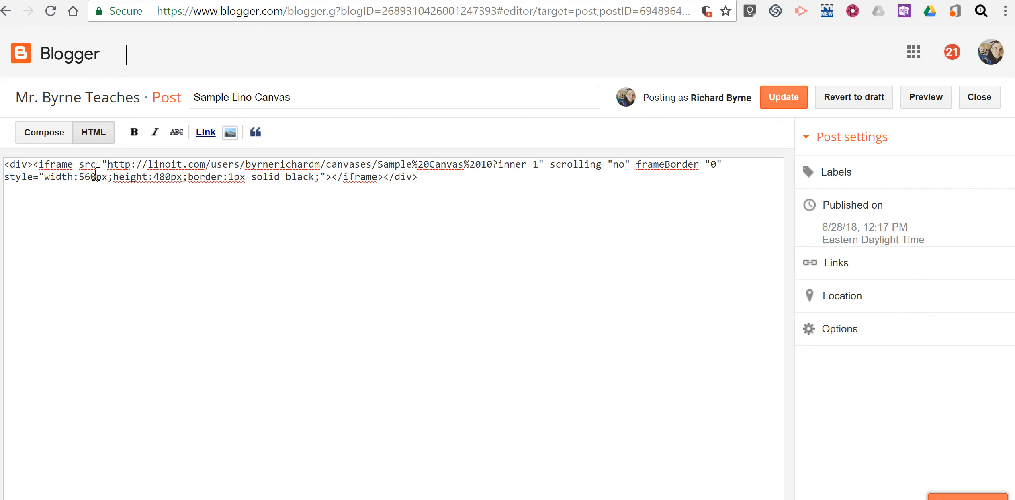
{"action": "left_click", "coordinate": [784, 97]}
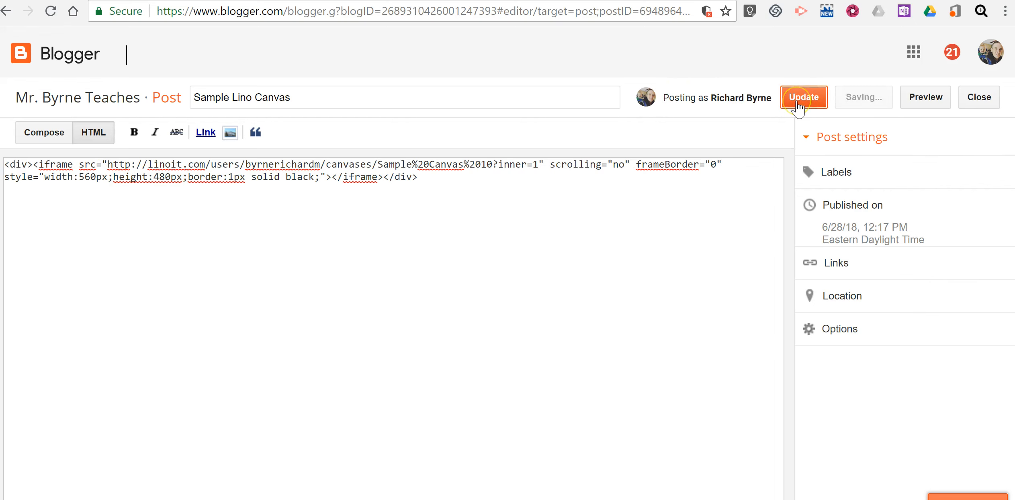
{"action": "left_click", "coordinate": [979, 97]}
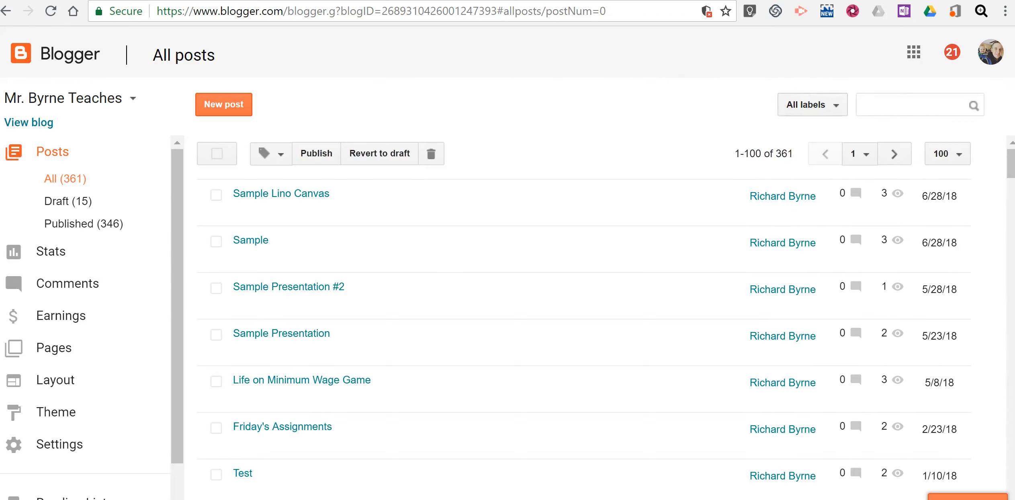
Reload the live post to check the narrower canvas width.
{"action": "left_click", "coordinate": [281, 193]}
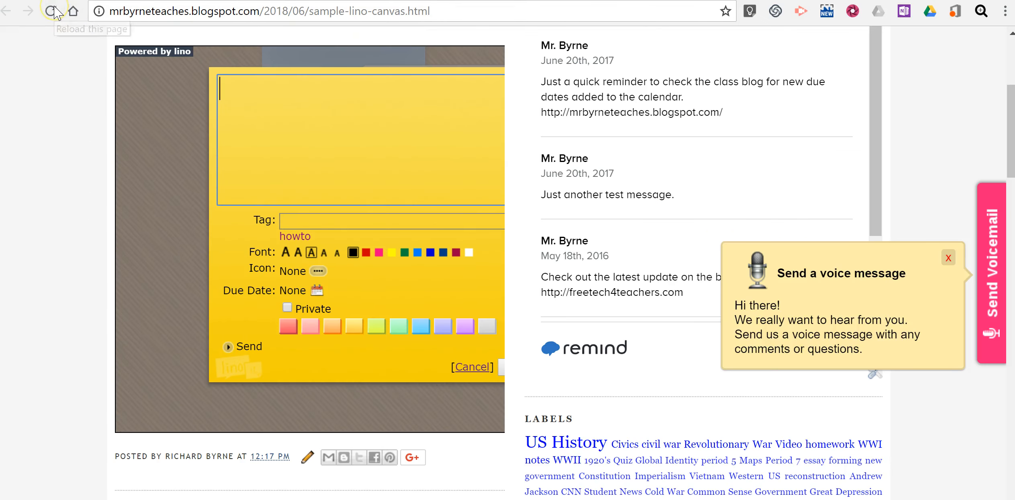
{"action": "left_click", "coordinate": [51, 11]}
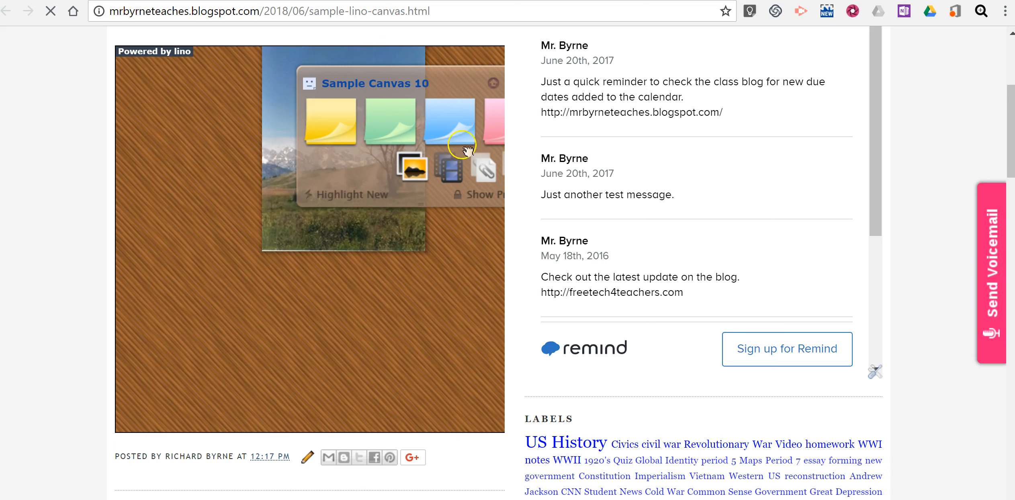
{"action": "mouse_move", "coordinate": [511, 72]}
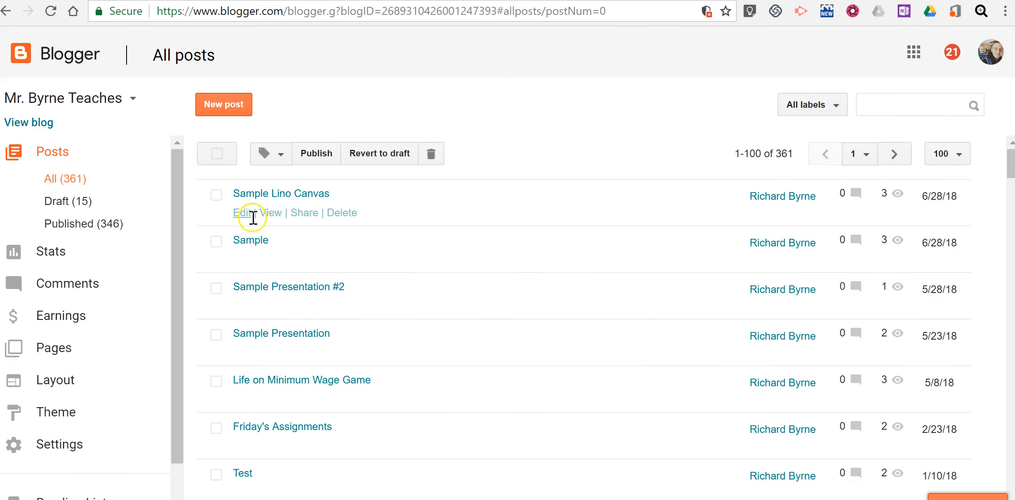
Change the canvas width to 500px, save the update and return to the live post.
{"action": "left_click", "coordinate": [245, 212]}
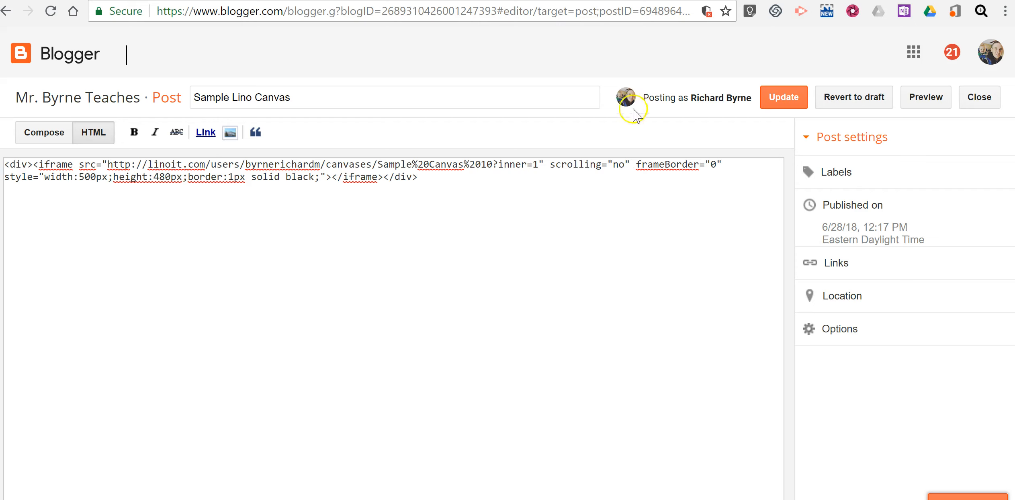
{"action": "left_click", "coordinate": [979, 98]}
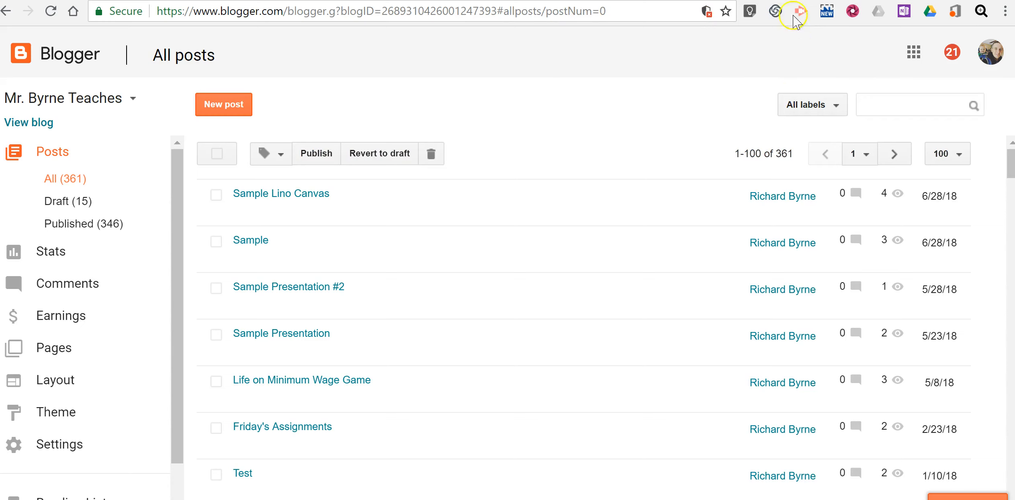
{"action": "left_click", "coordinate": [280, 193]}
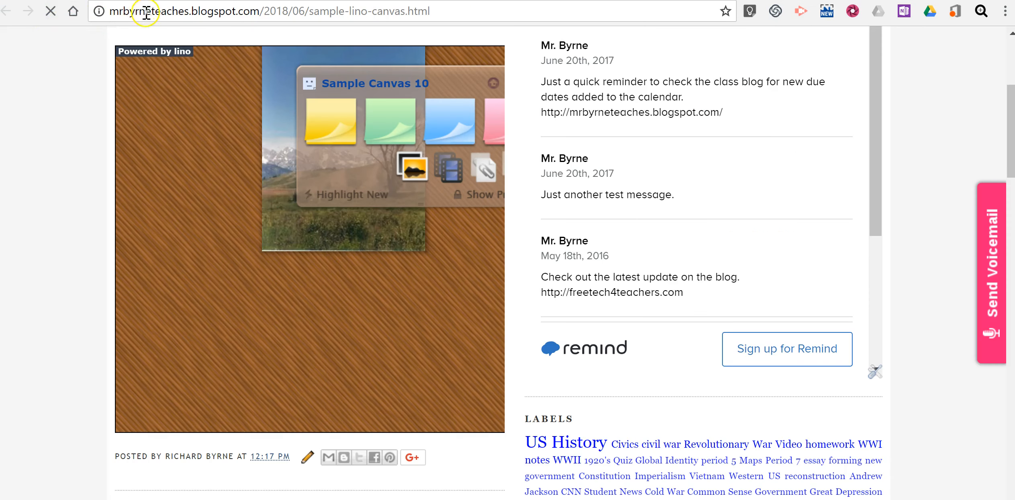